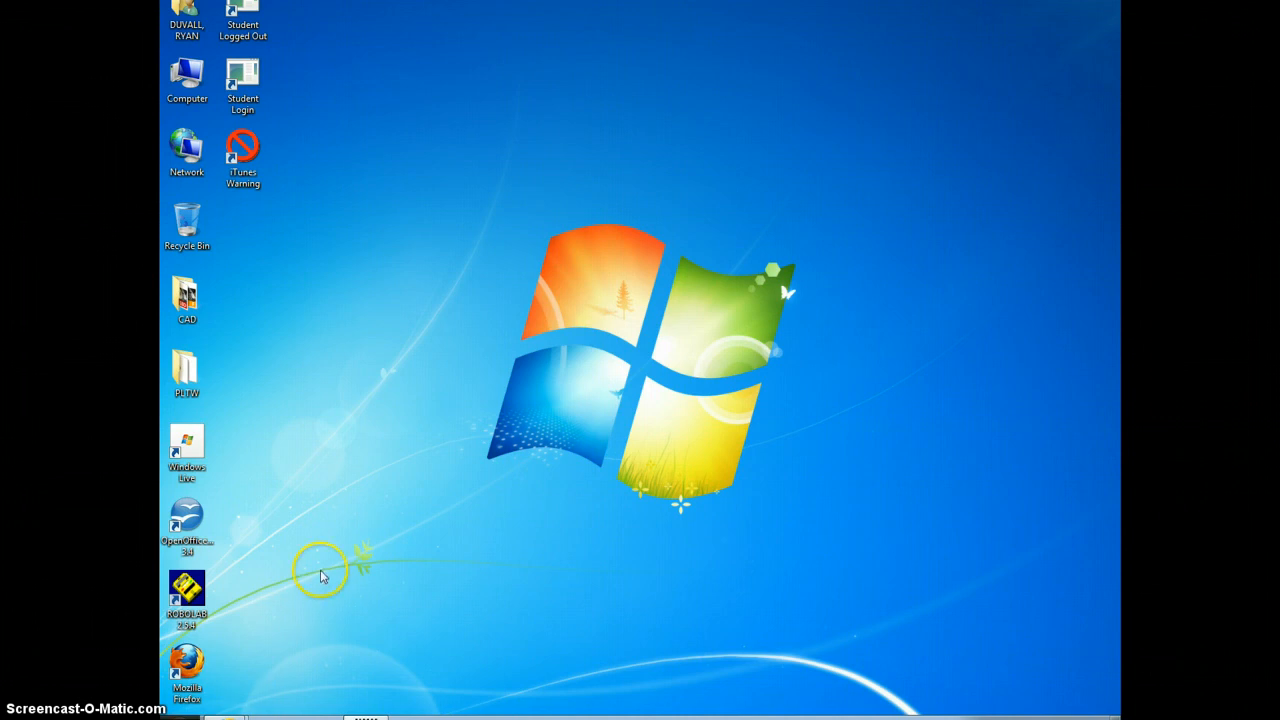
pyautogui.moveTo(172, 298)
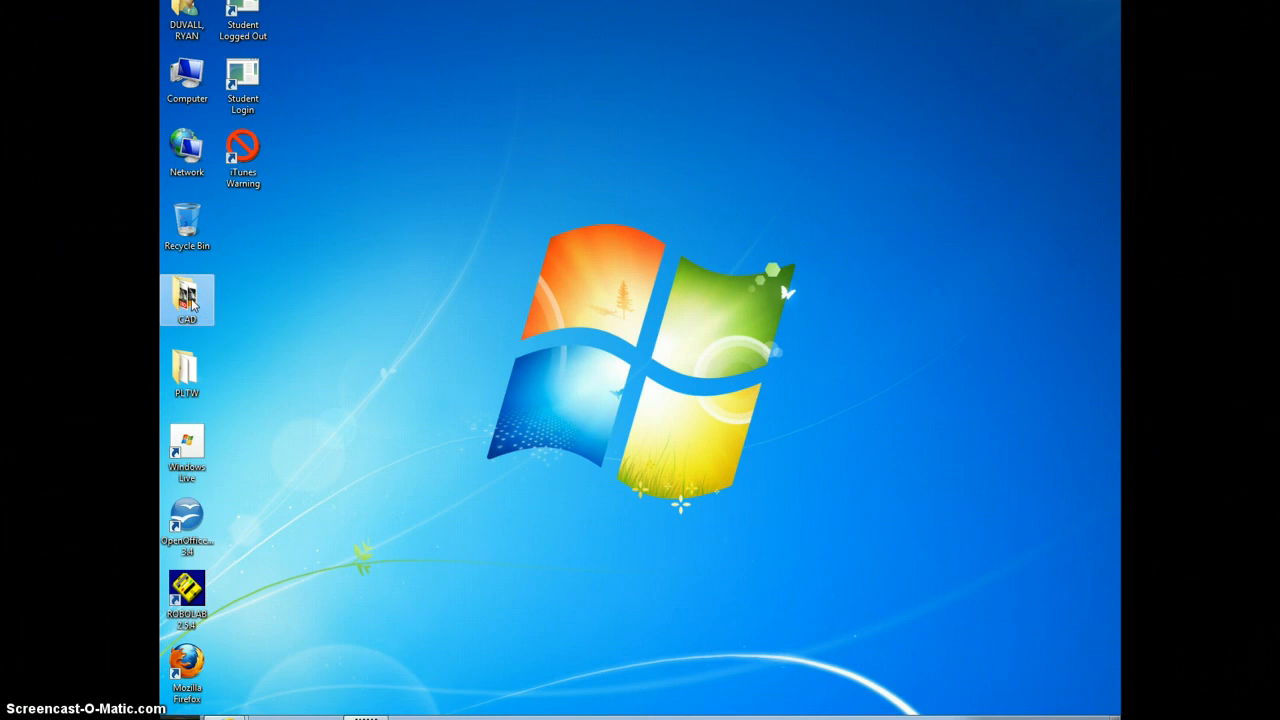
# Step: Launch Autodesk Inventor Professional 2013 from its shortcut in the CAD folder
pyautogui.doubleClick(186, 300)
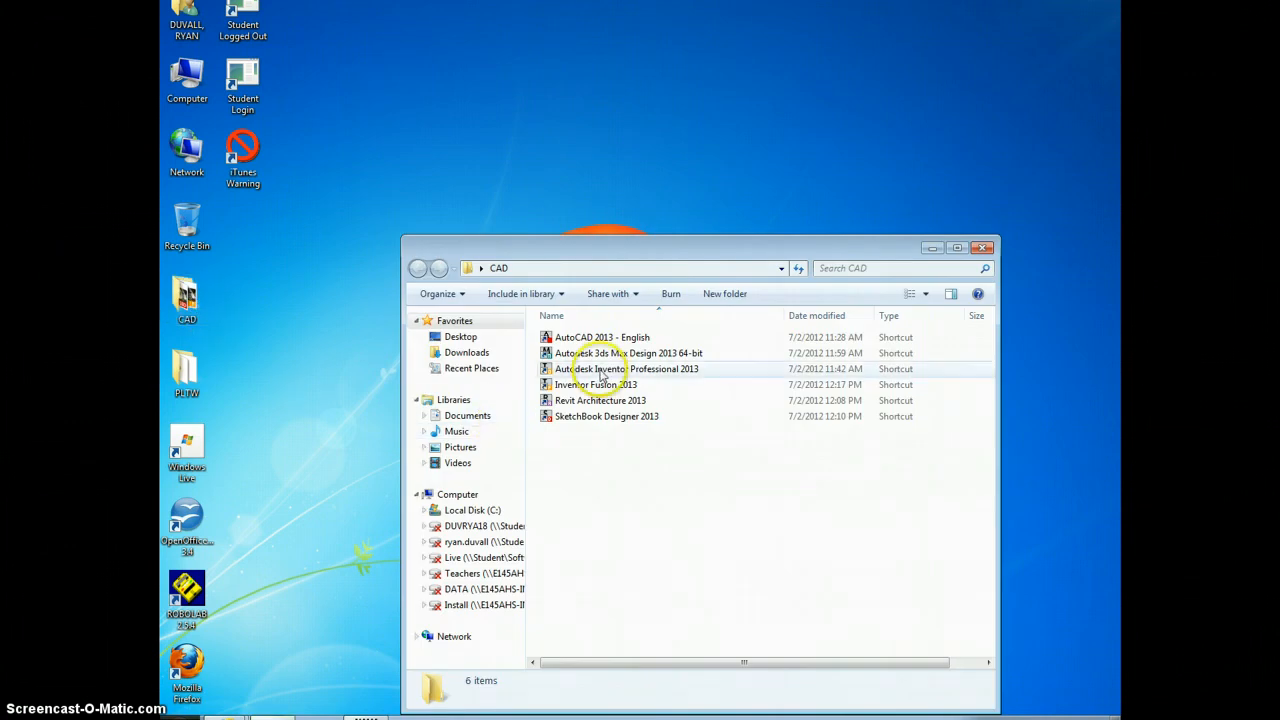
pyautogui.moveTo(684, 376)
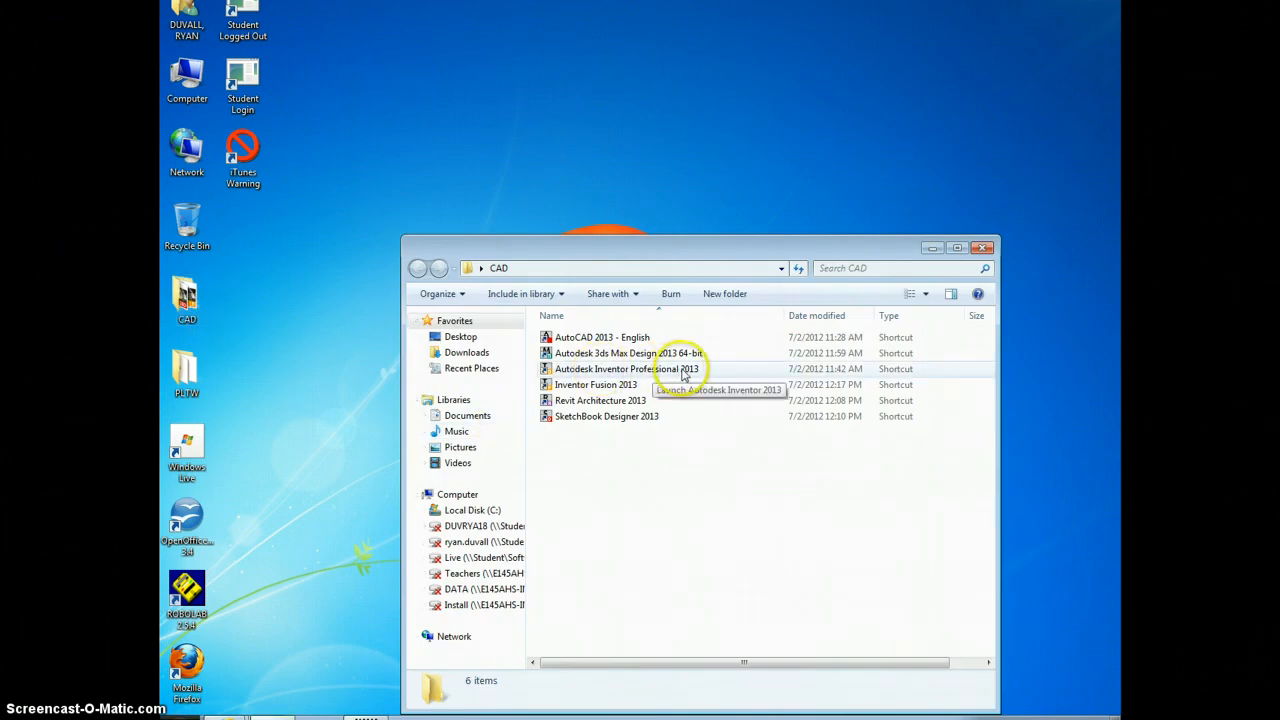
pyautogui.click(628, 368)
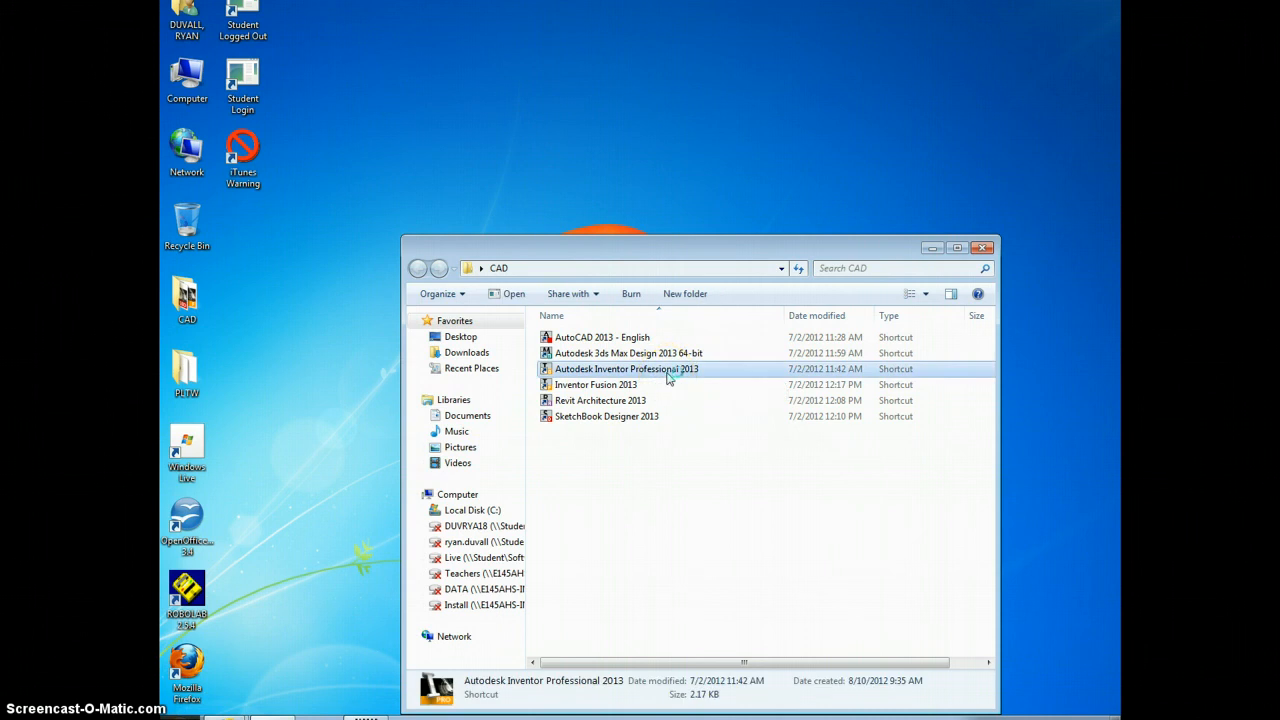
pyautogui.doubleClick(628, 368)
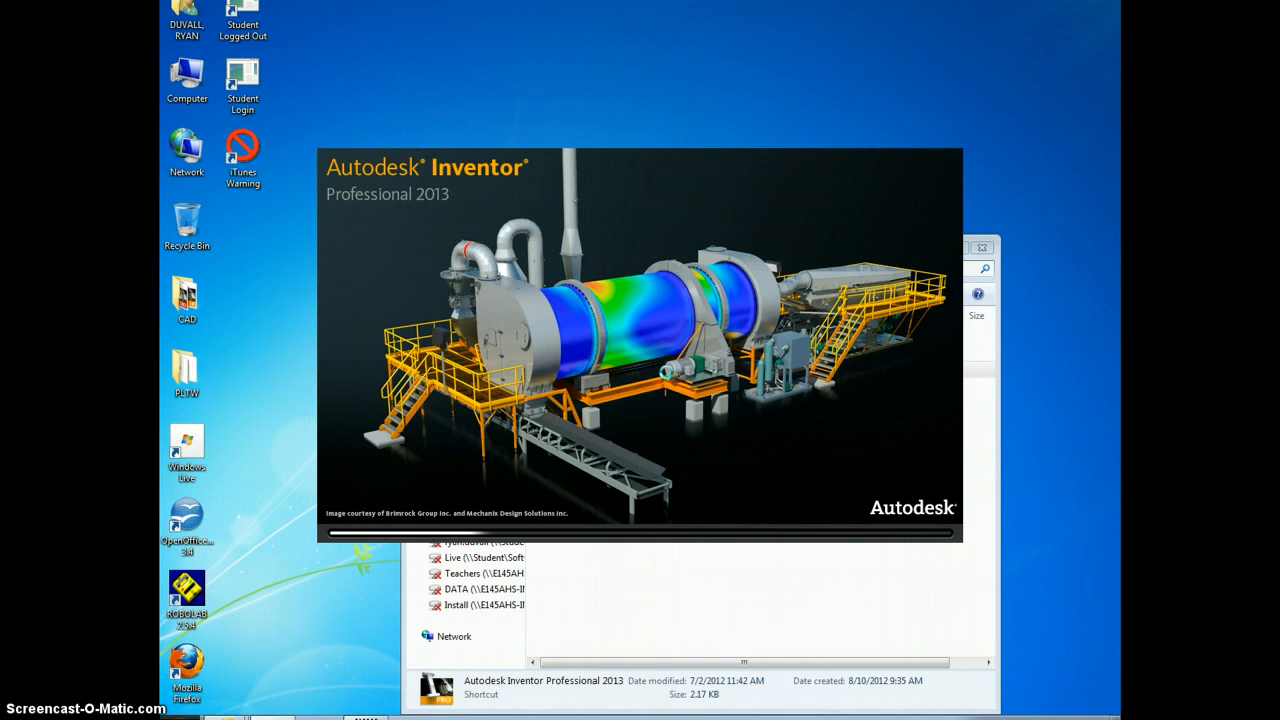
pyautogui.click(636, 410)
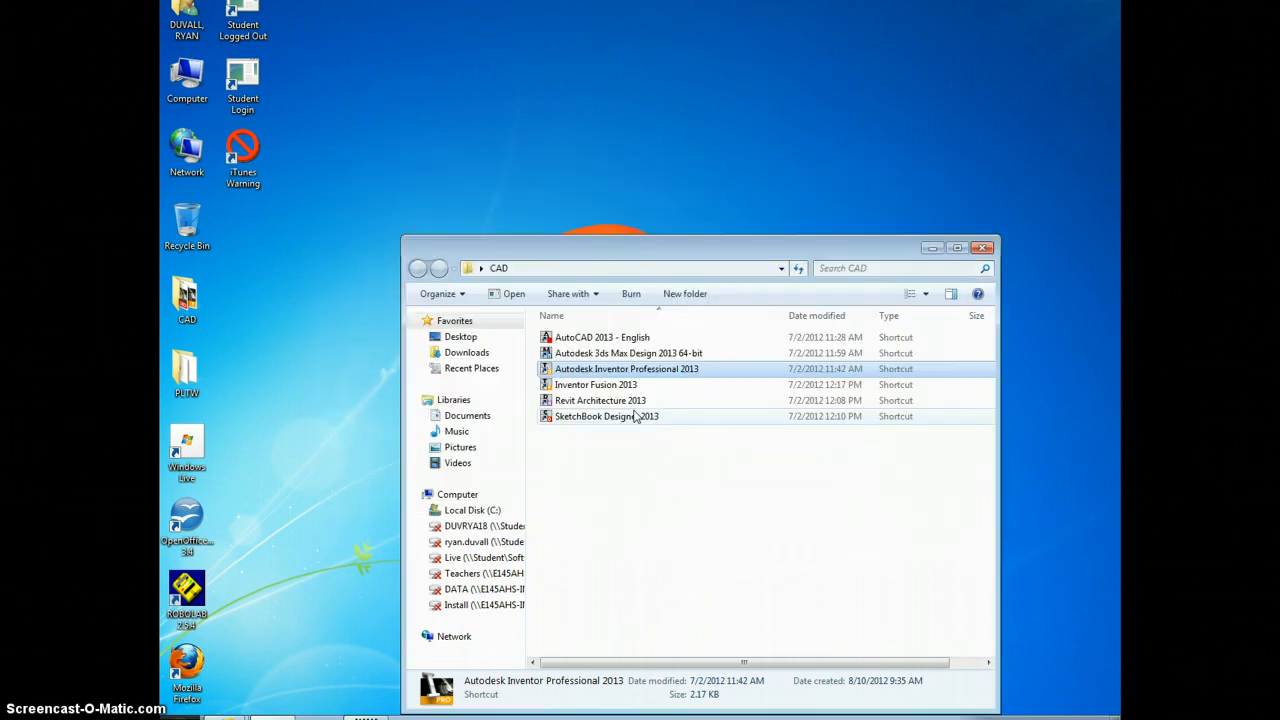
pyautogui.doubleClick(628, 368)
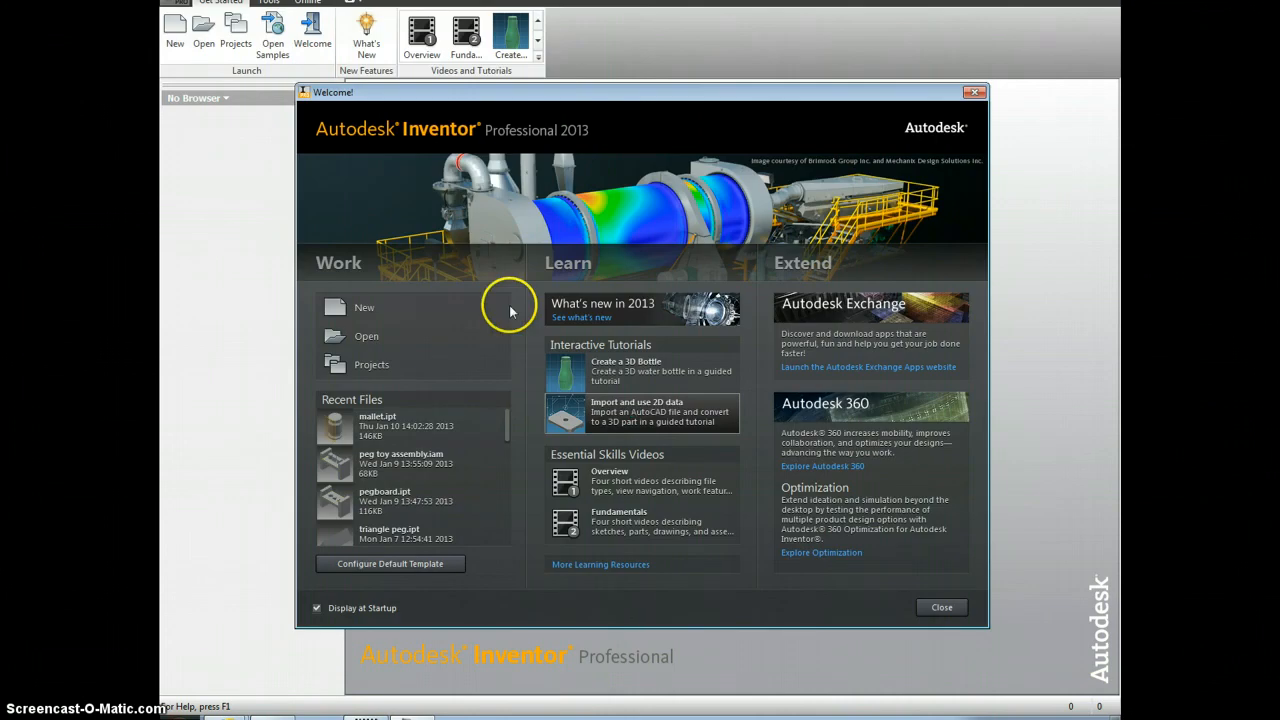
# Step: Create a new part from Standard.ipt, accepting the project-location warning, leaving Part1 open
pyautogui.click(364, 308)
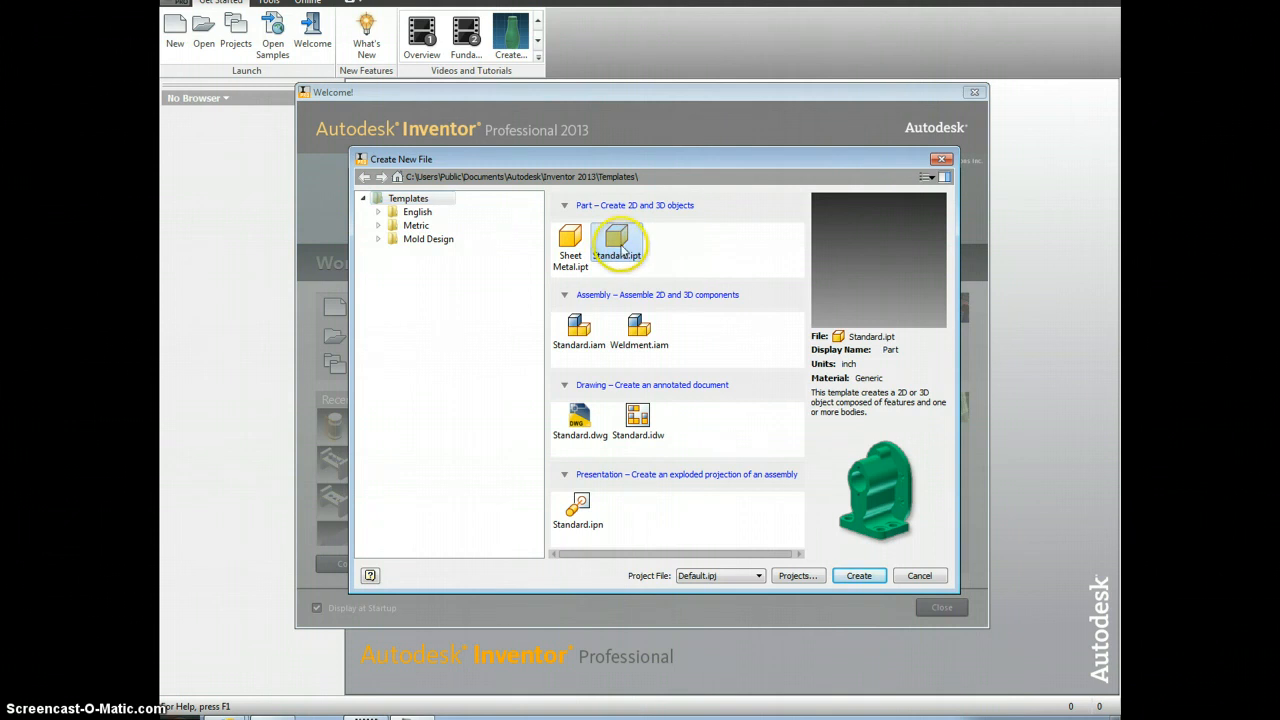
pyautogui.click(858, 576)
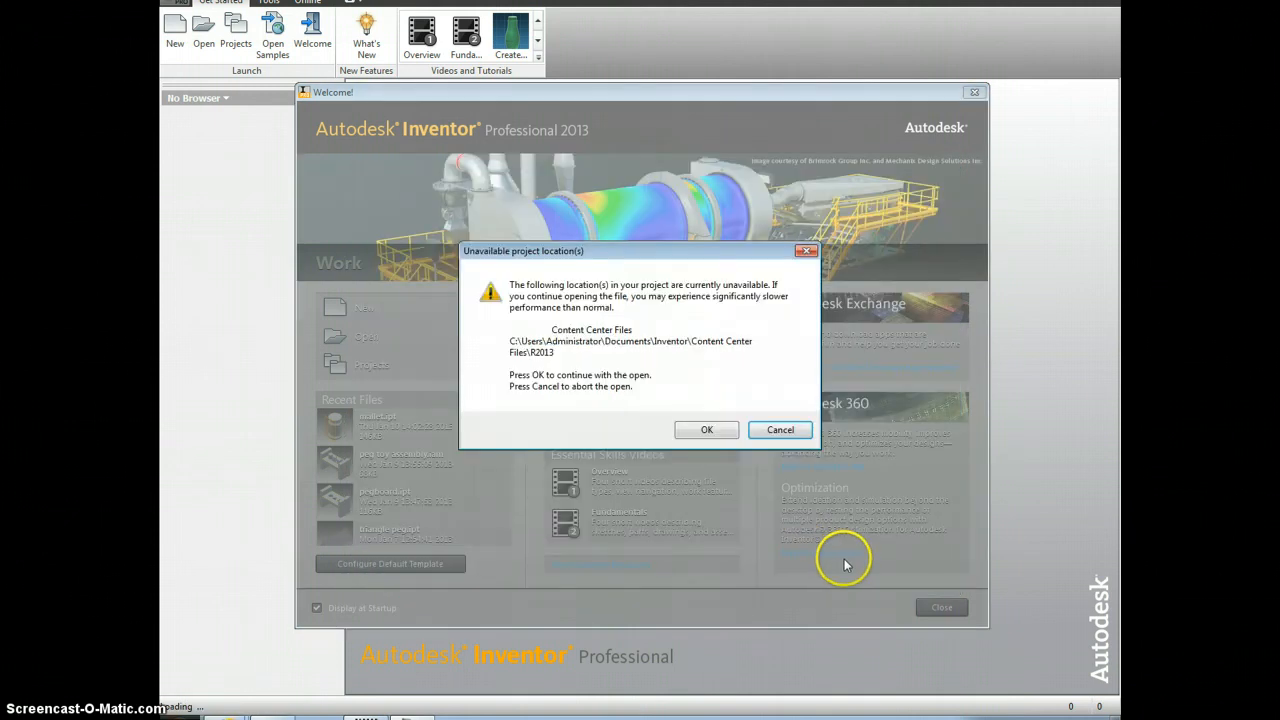
pyautogui.click(706, 428)
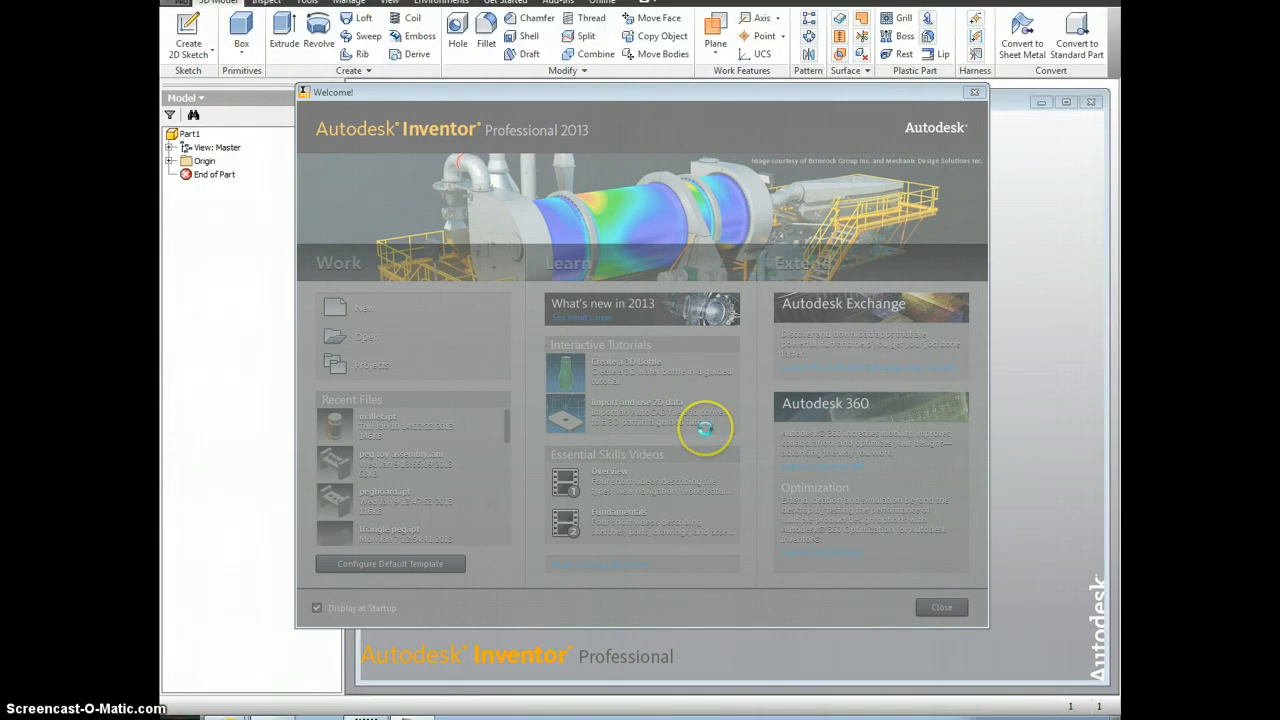
pyautogui.click(940, 608)
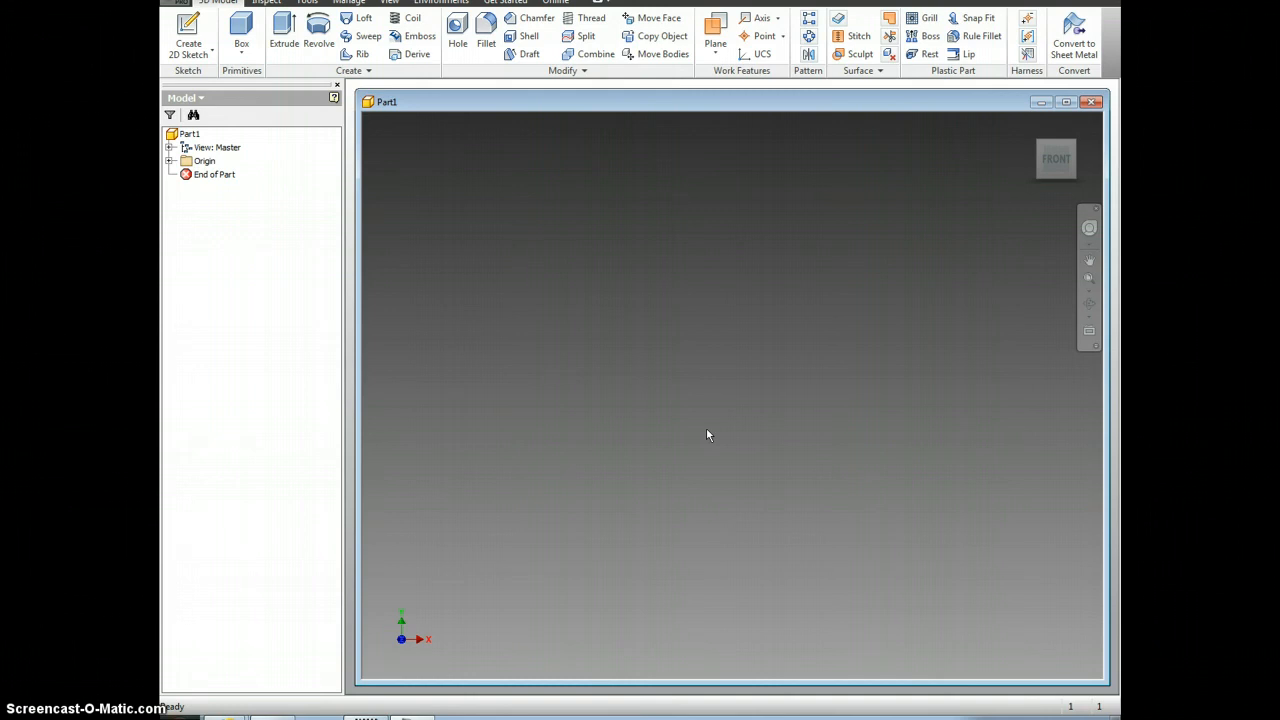
# Step: Start Sketch1 as a new 2D sketch on an origin plane of Part1
pyautogui.click(188, 30)
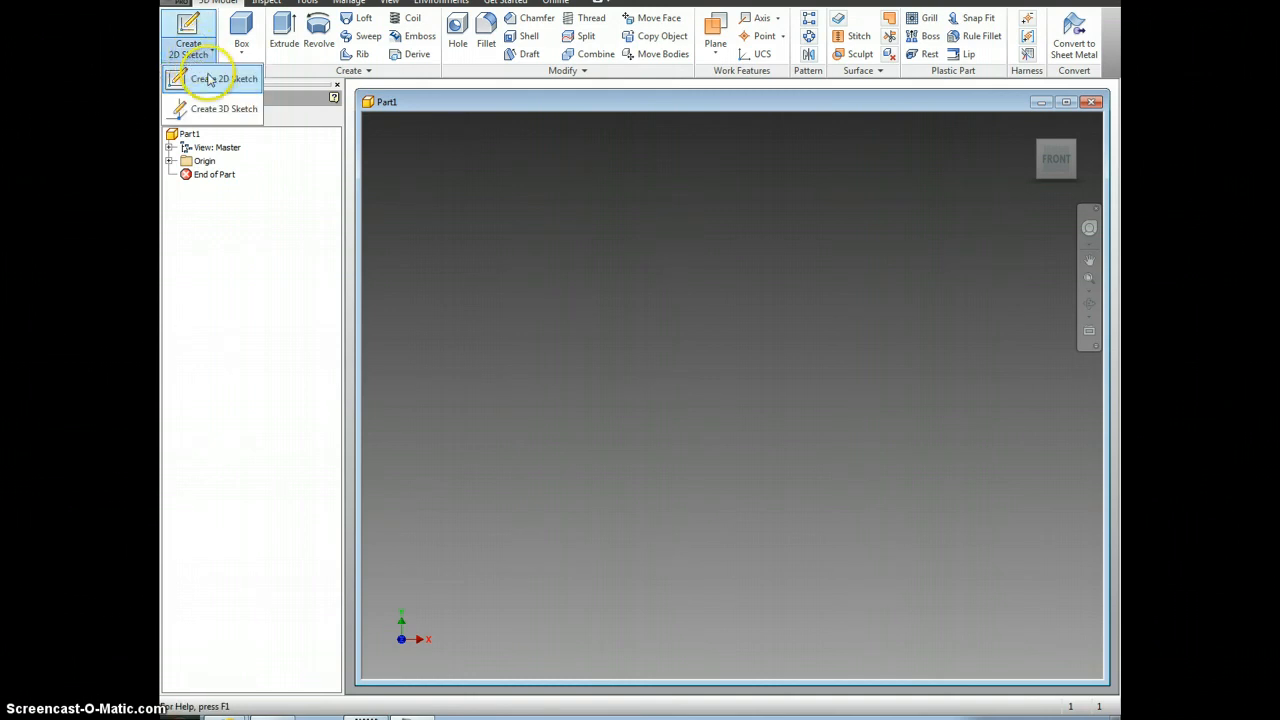
pyautogui.click(210, 78)
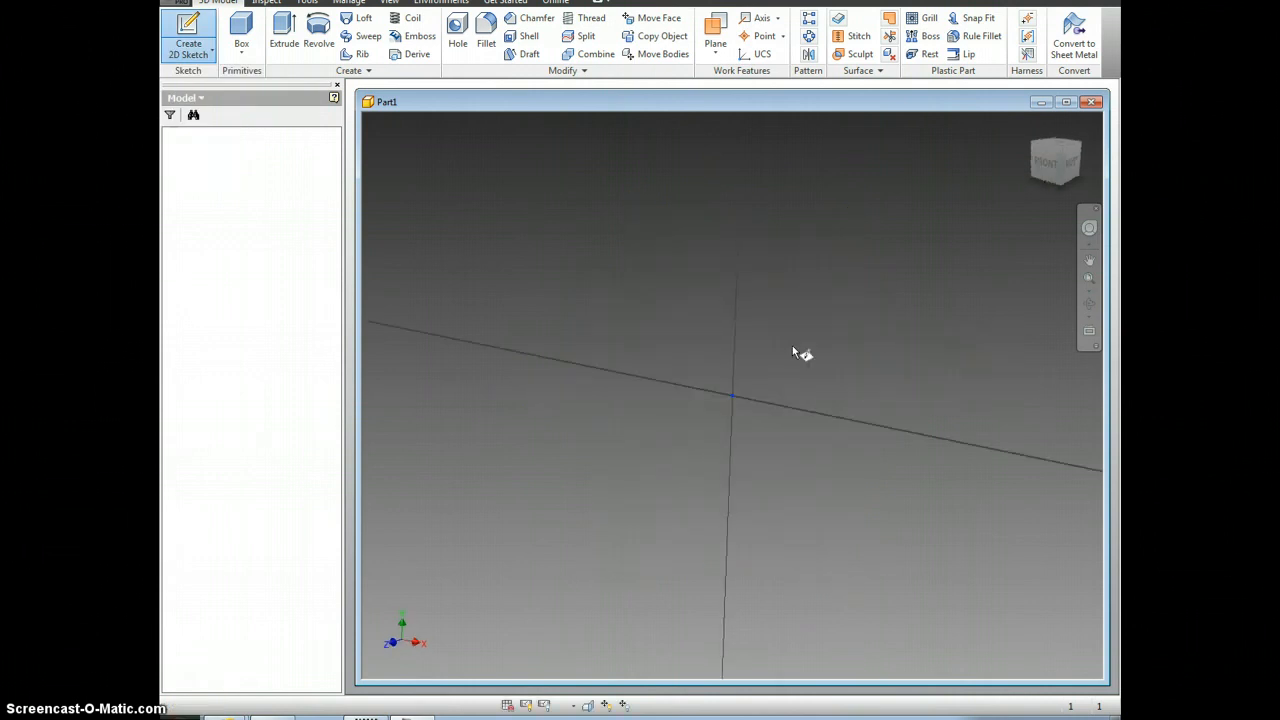
pyautogui.click(188, 36)
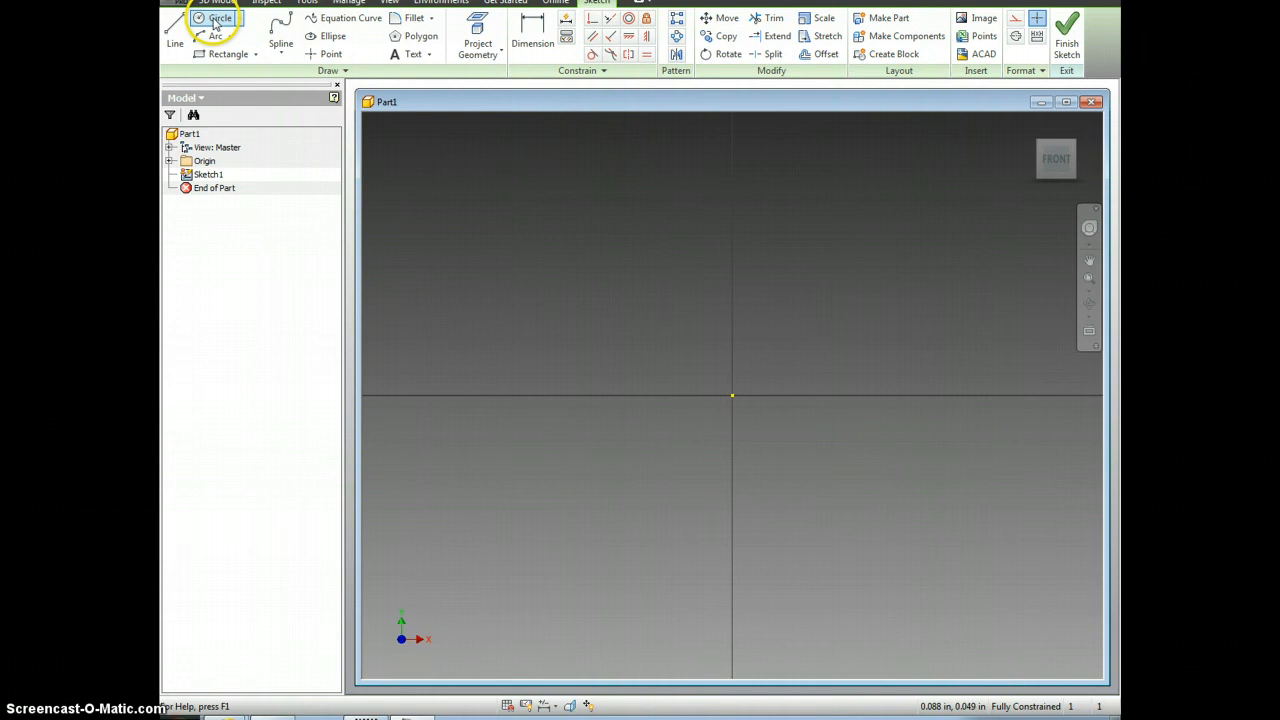
# Step: Draw a centre-point circle at the sketch origin with an arbitrary radius
pyautogui.click(218, 18)
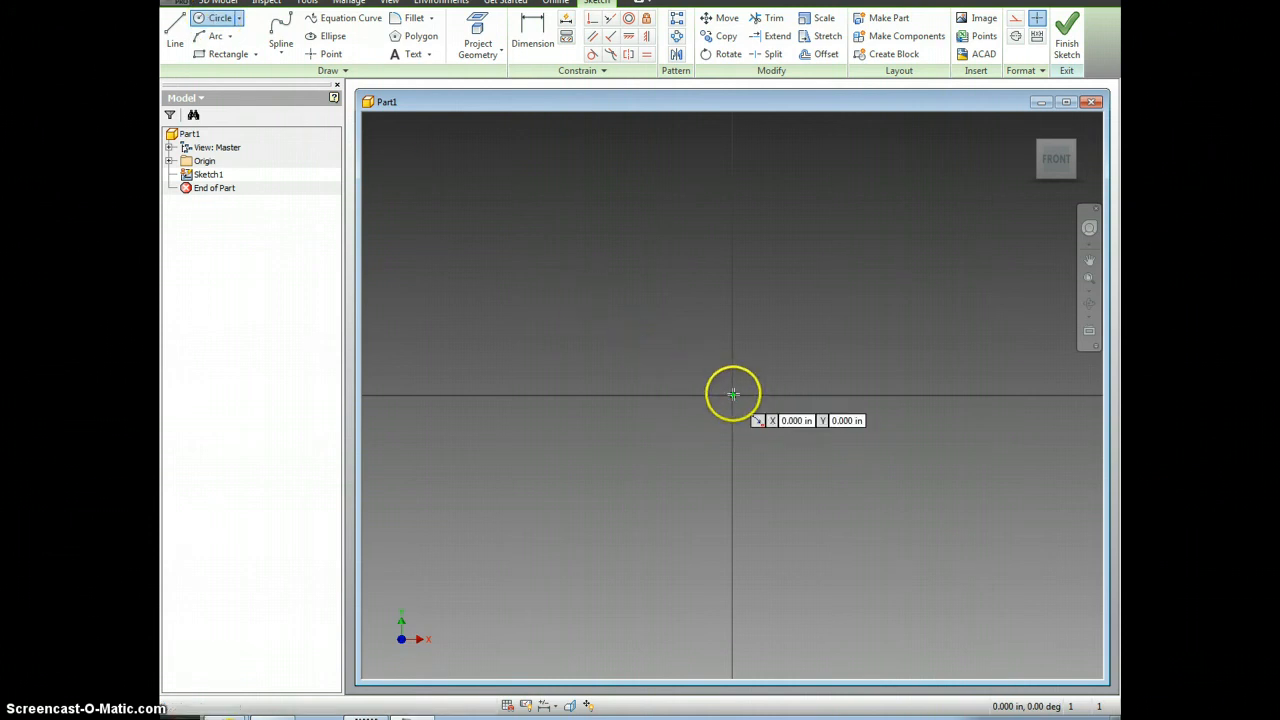
pyautogui.moveTo(732, 396); pyautogui.dragTo(818, 360)
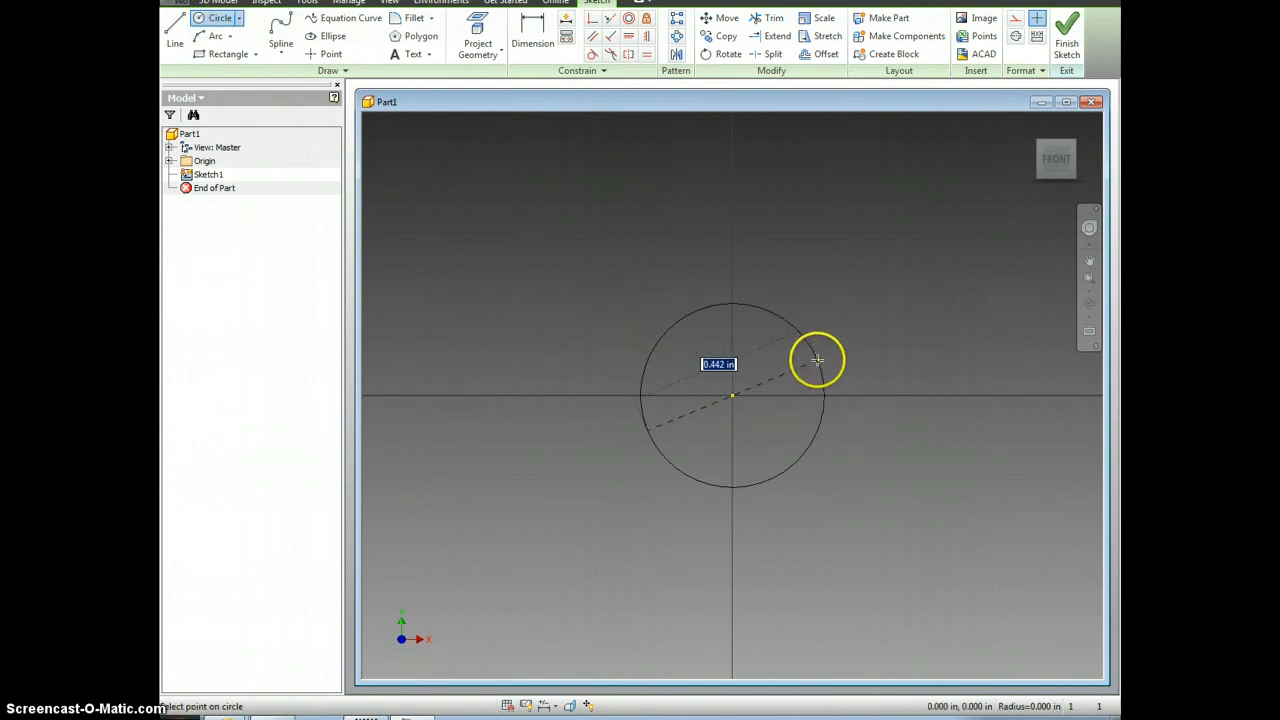
pyautogui.click(816, 358)
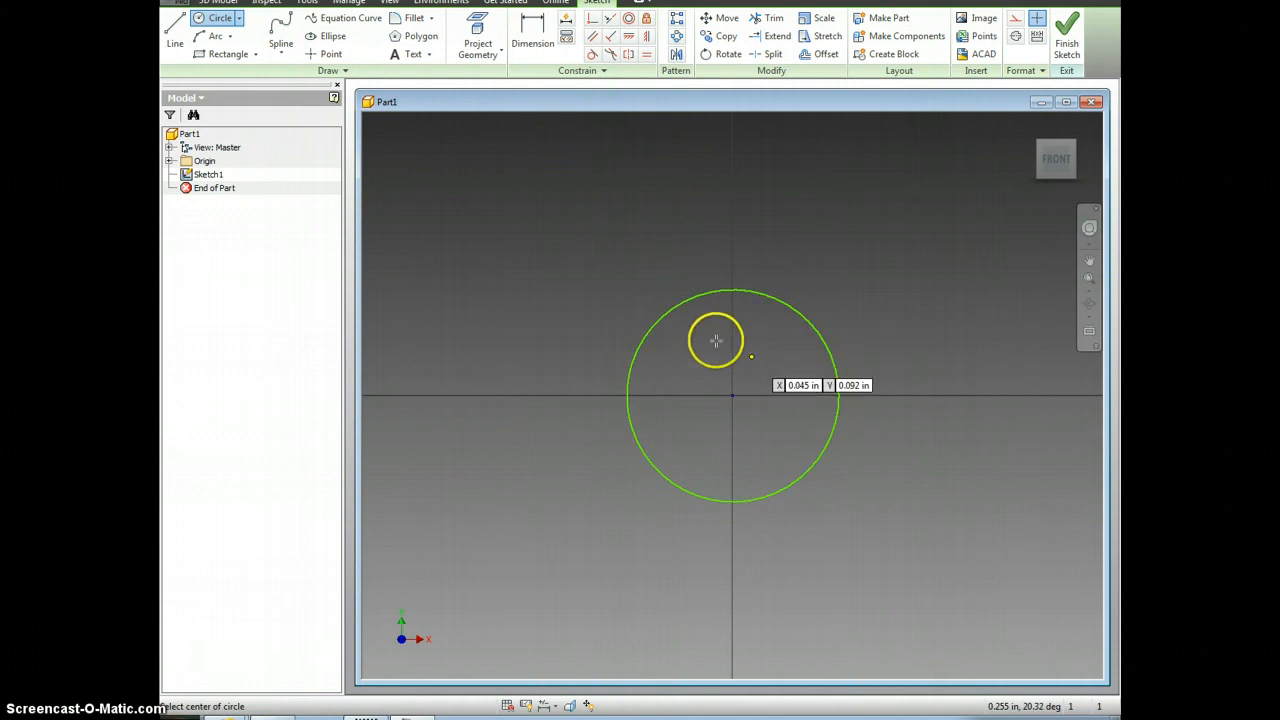
pyautogui.click(532, 36)
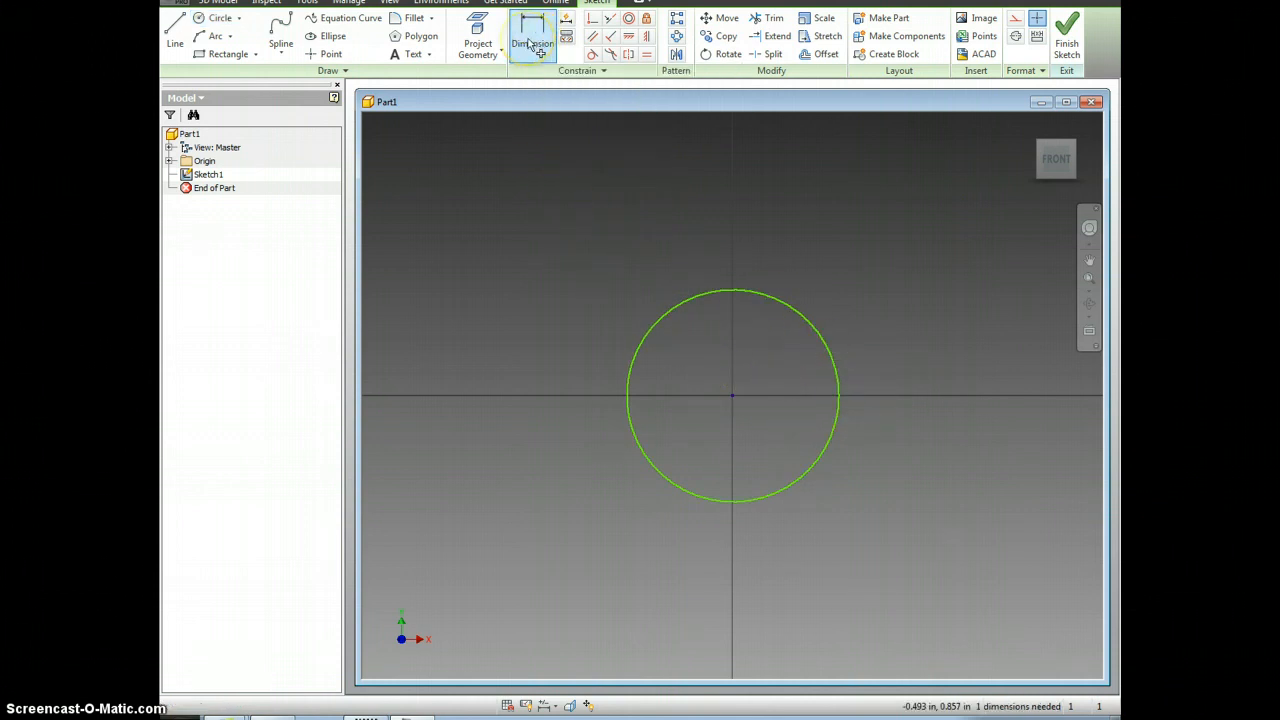
# Step: Dimension the circle's diameter to 1 inch, fully constraining the sketch
pyautogui.click(532, 44)
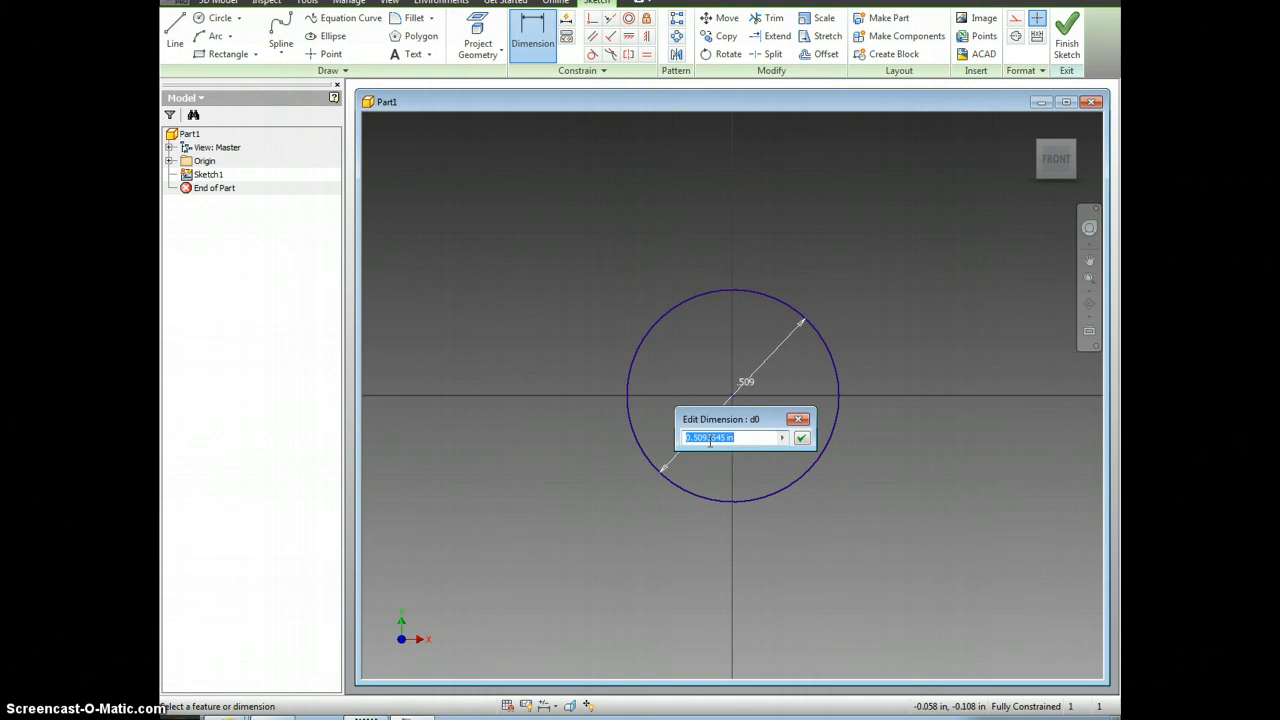
pyautogui.write('1')
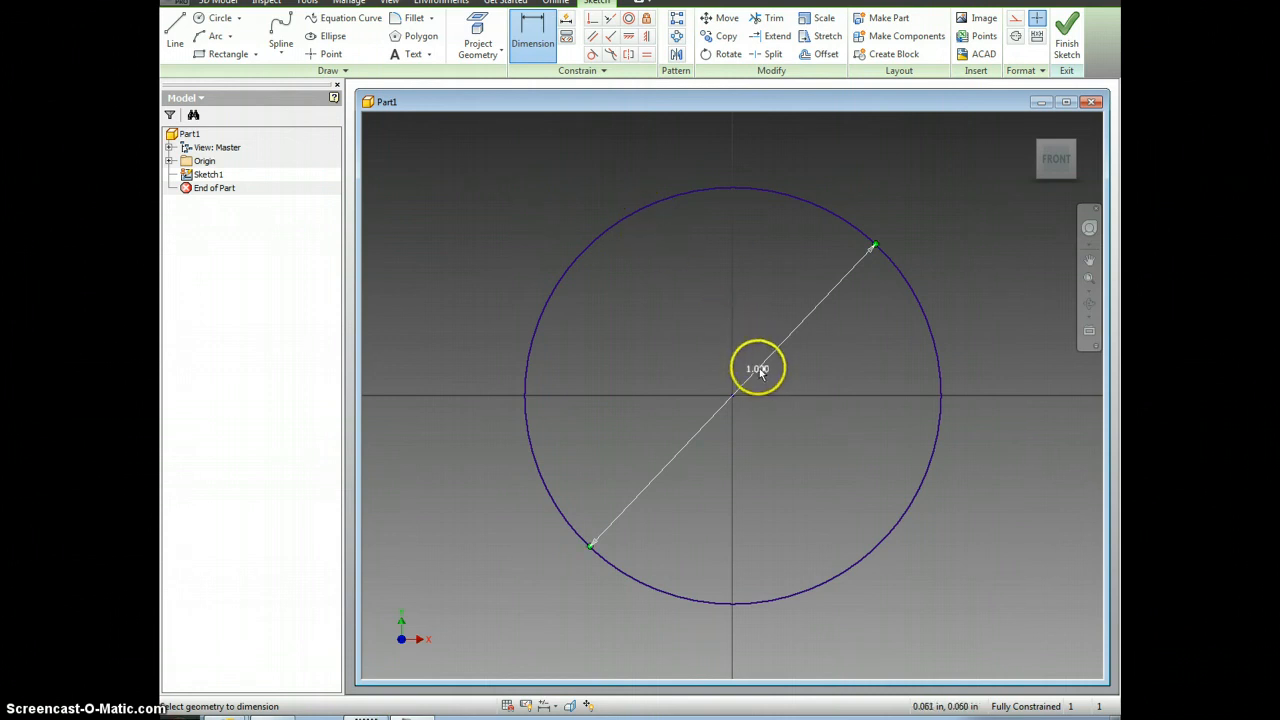
pyautogui.rightClick(758, 368)
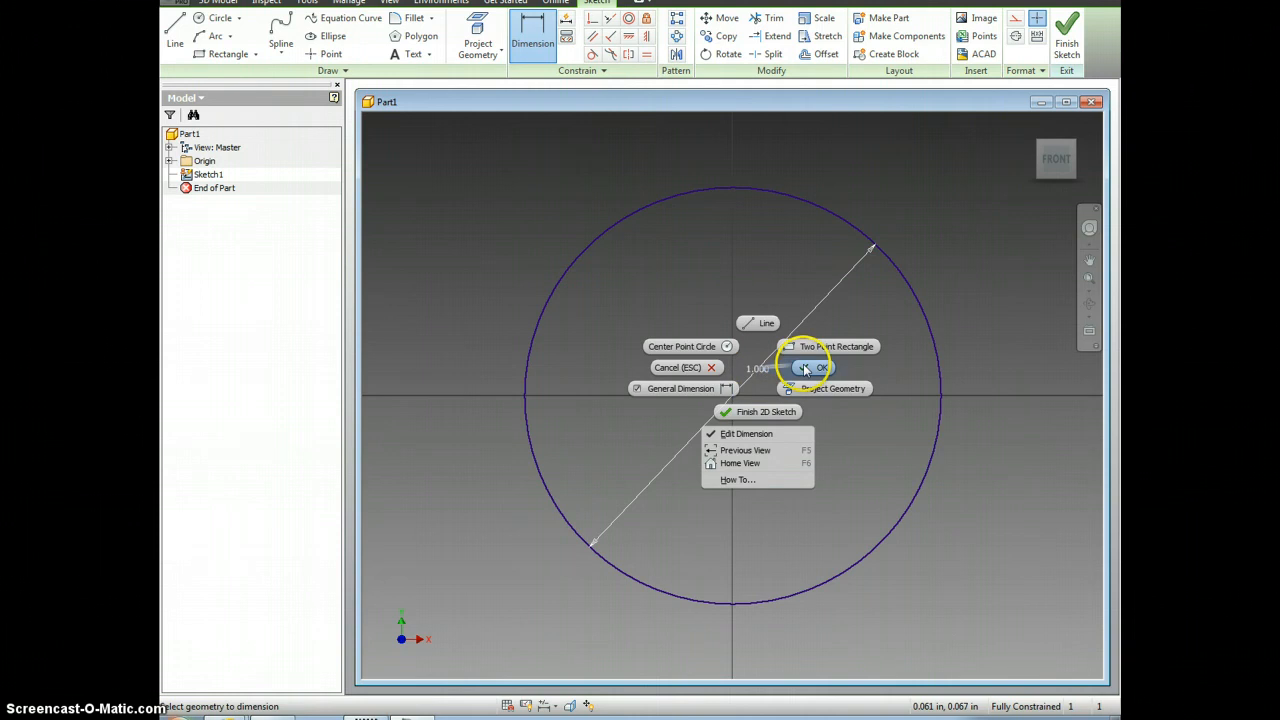
pyautogui.click(816, 368)
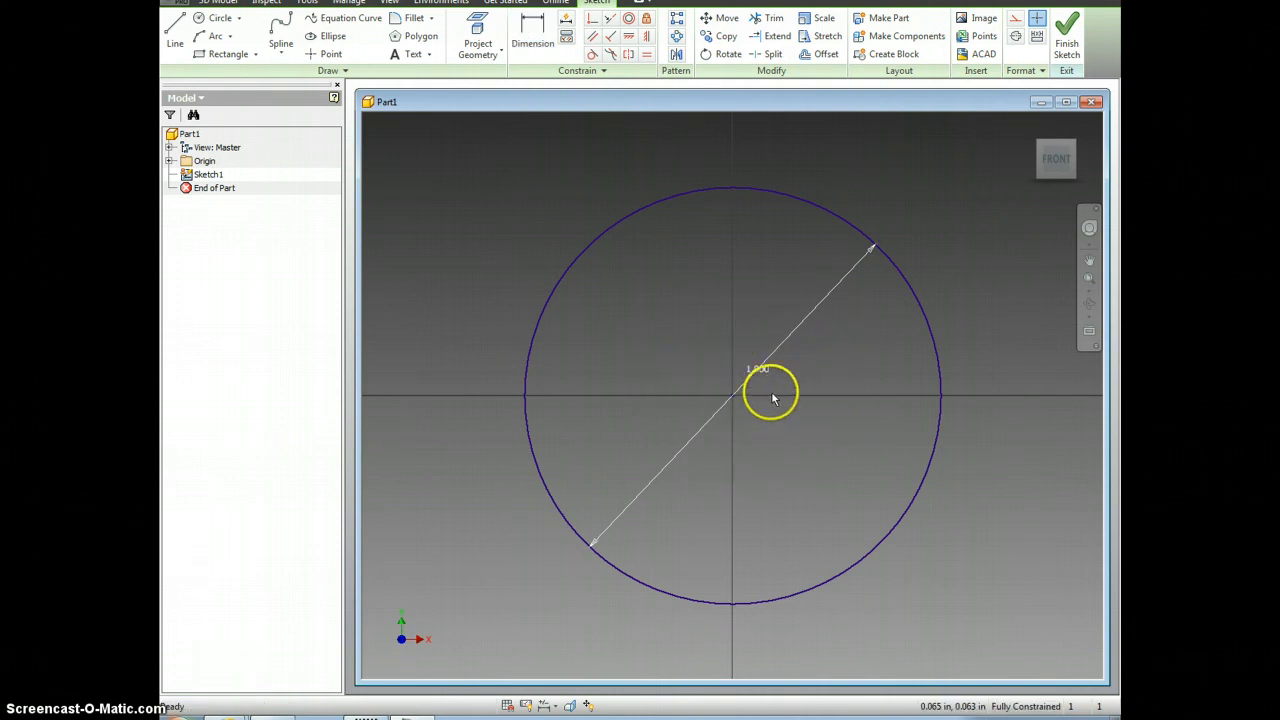
pyautogui.rightClick(772, 398)
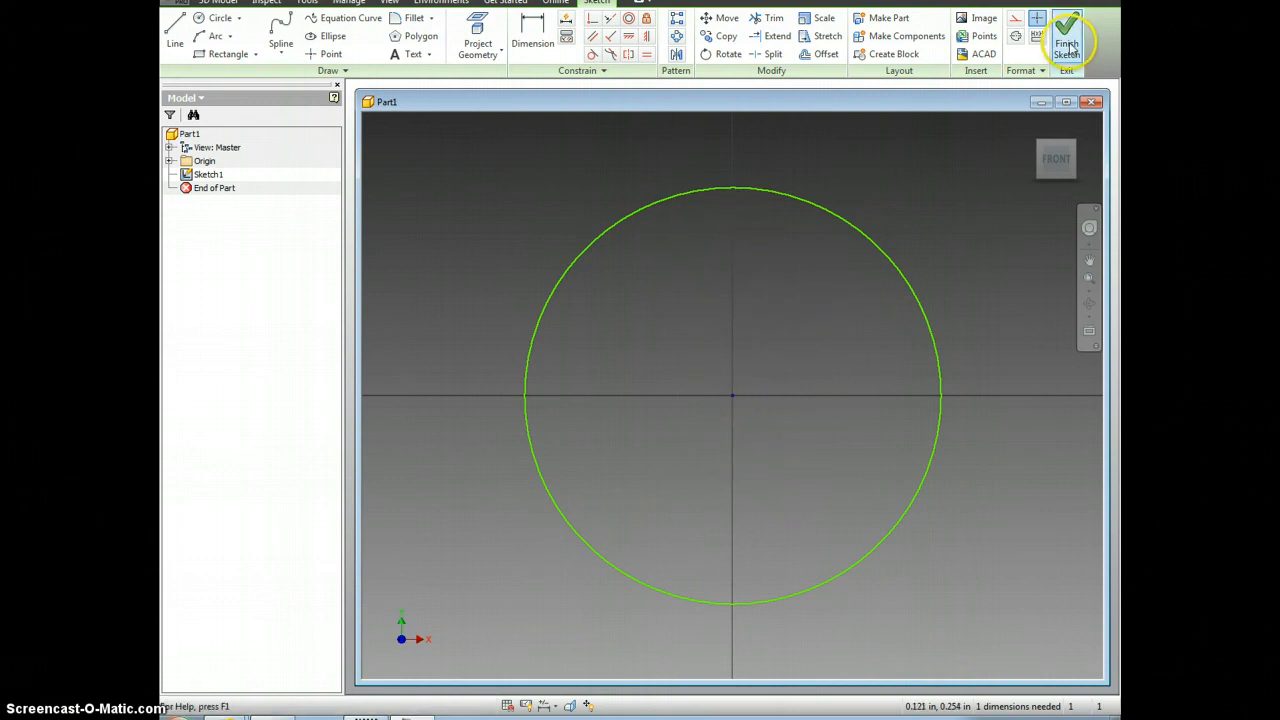
# Step: Finish Sketch1 and return to Part1's 3D modelling environment
pyautogui.click(1068, 36)
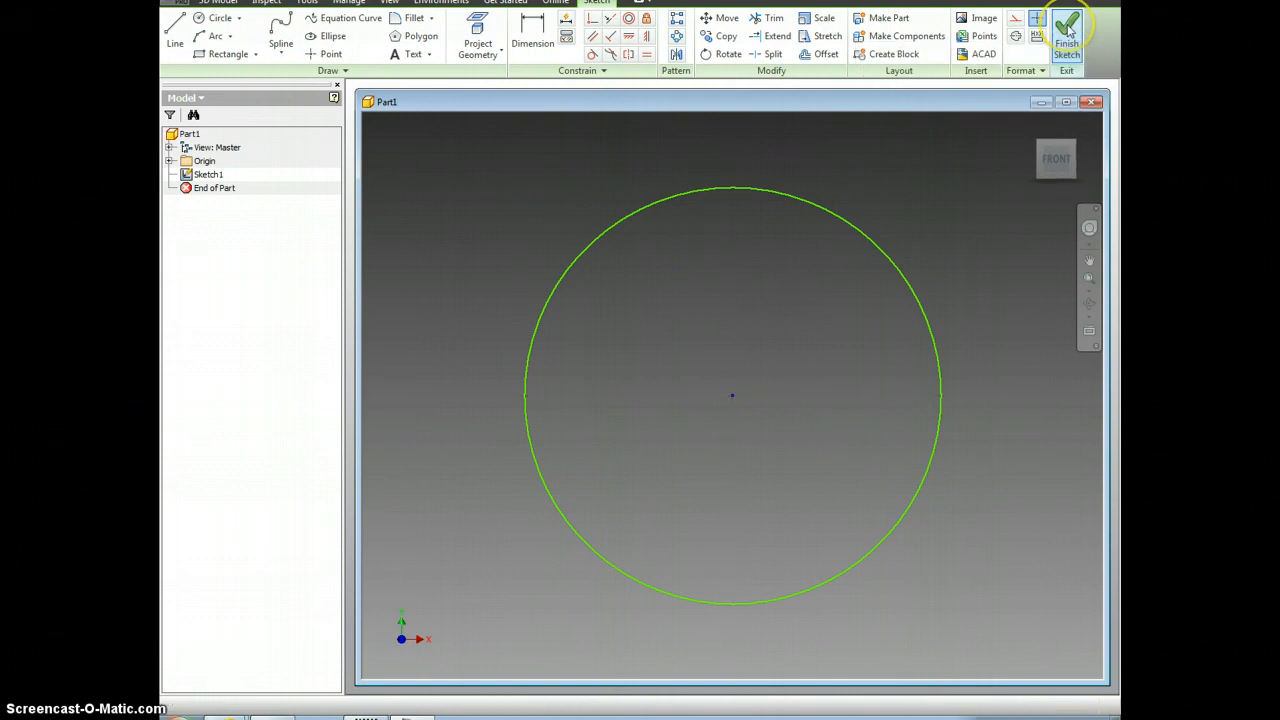
pyautogui.click(1068, 38)
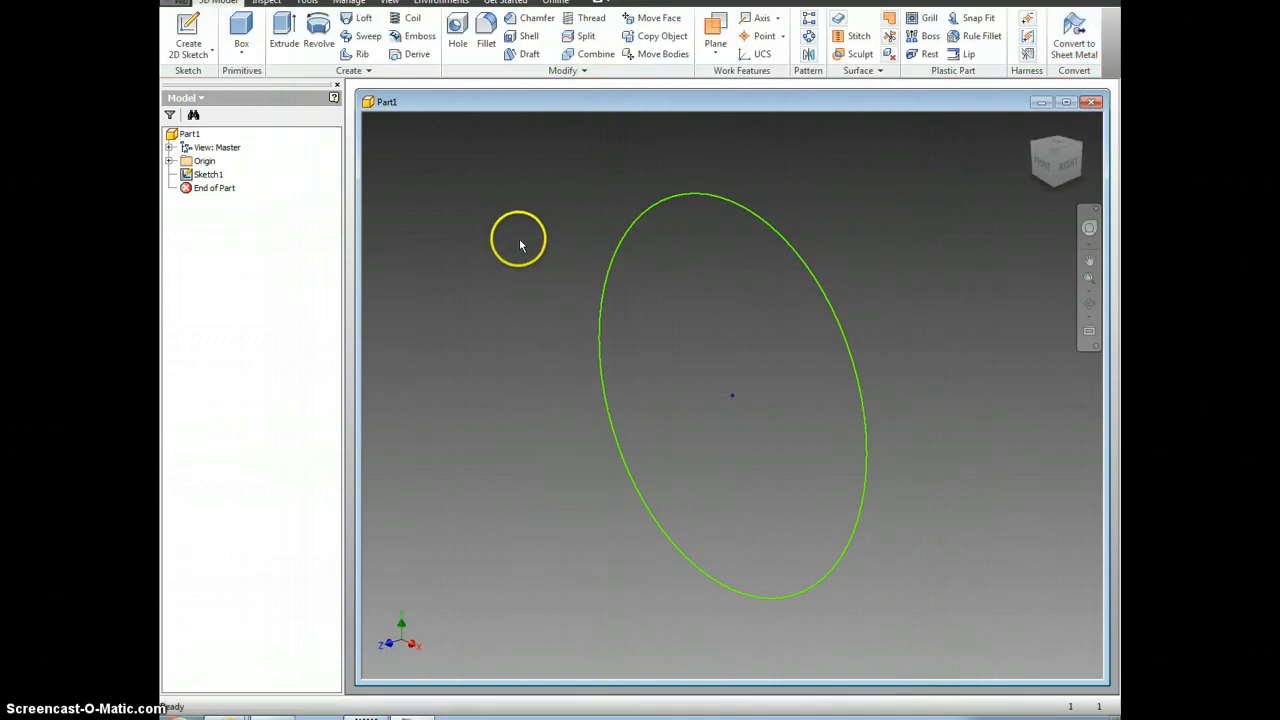
pyautogui.moveTo(284, 30)
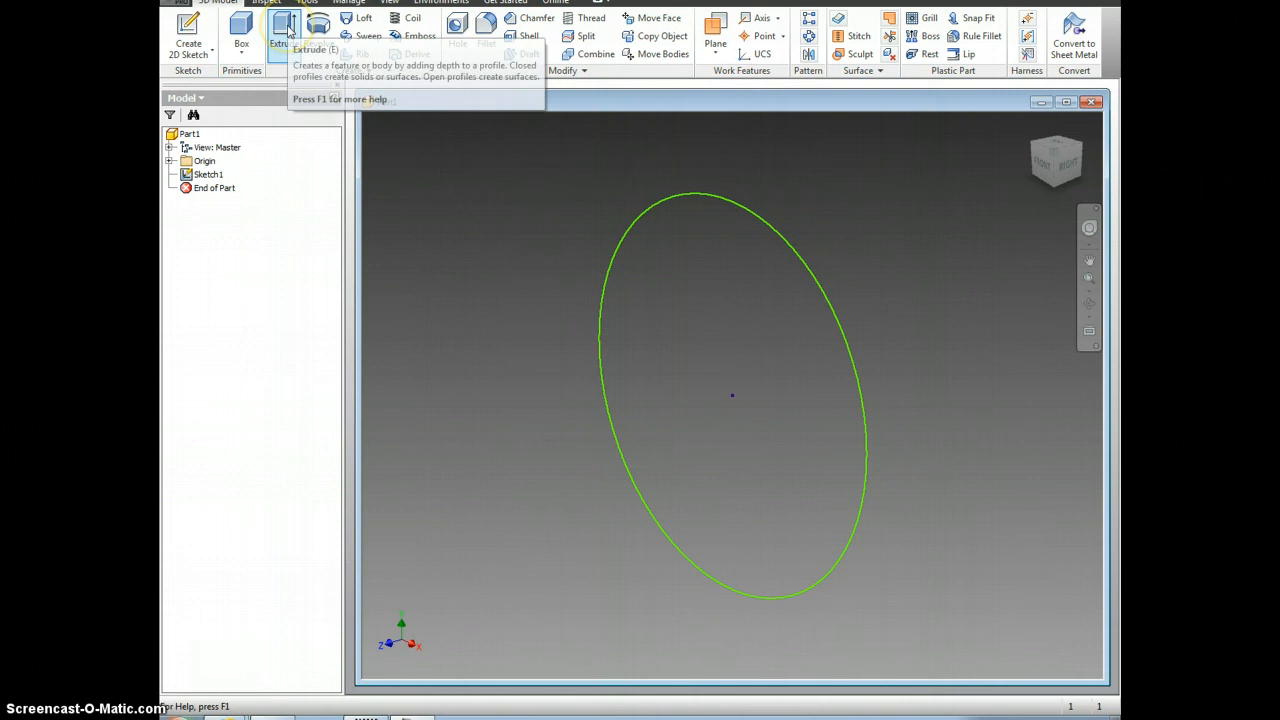
# Step: Extrude the circle 3 inches into a solid cylinder and start saving the part
pyautogui.click(284, 30)
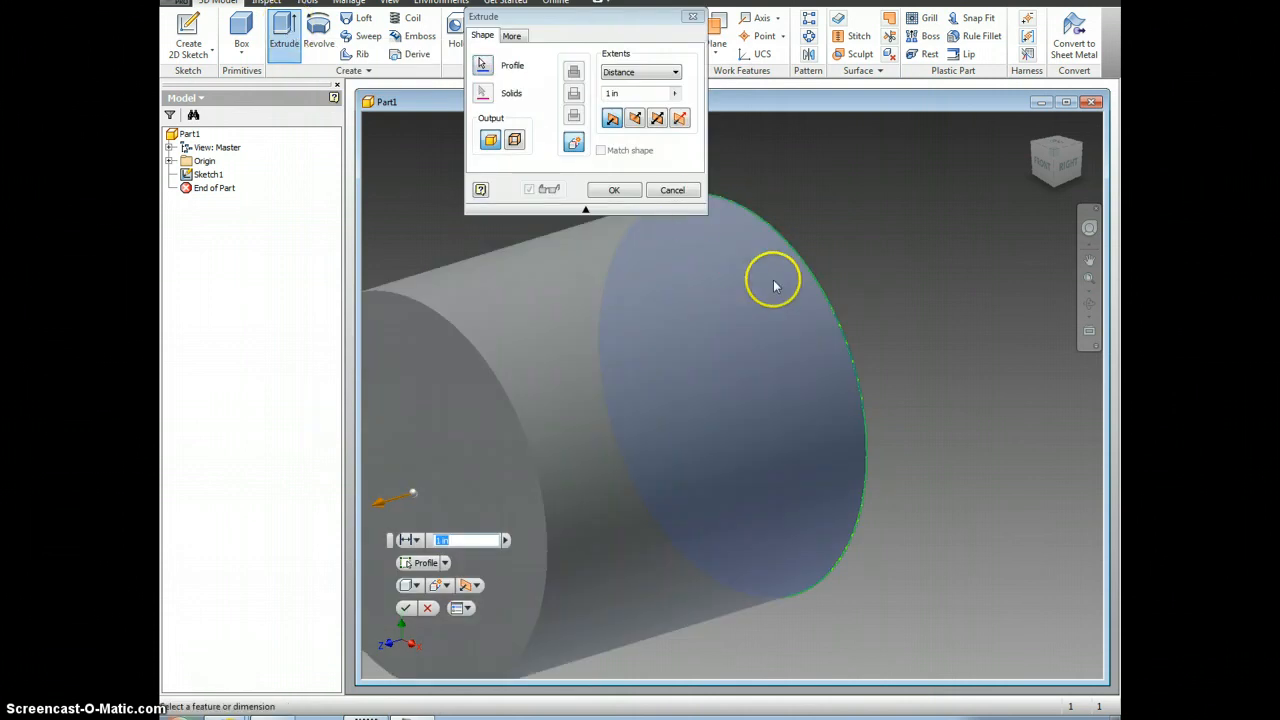
pyautogui.moveTo(816, 368)
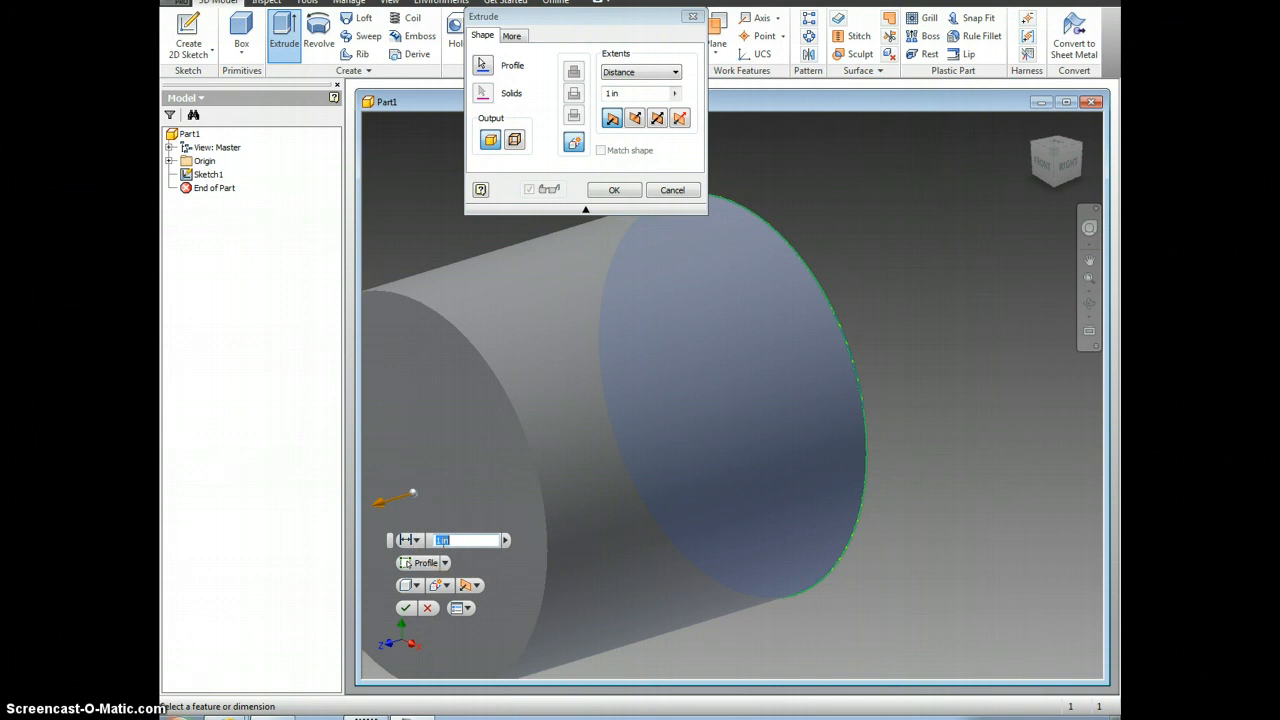
pyautogui.write('3')
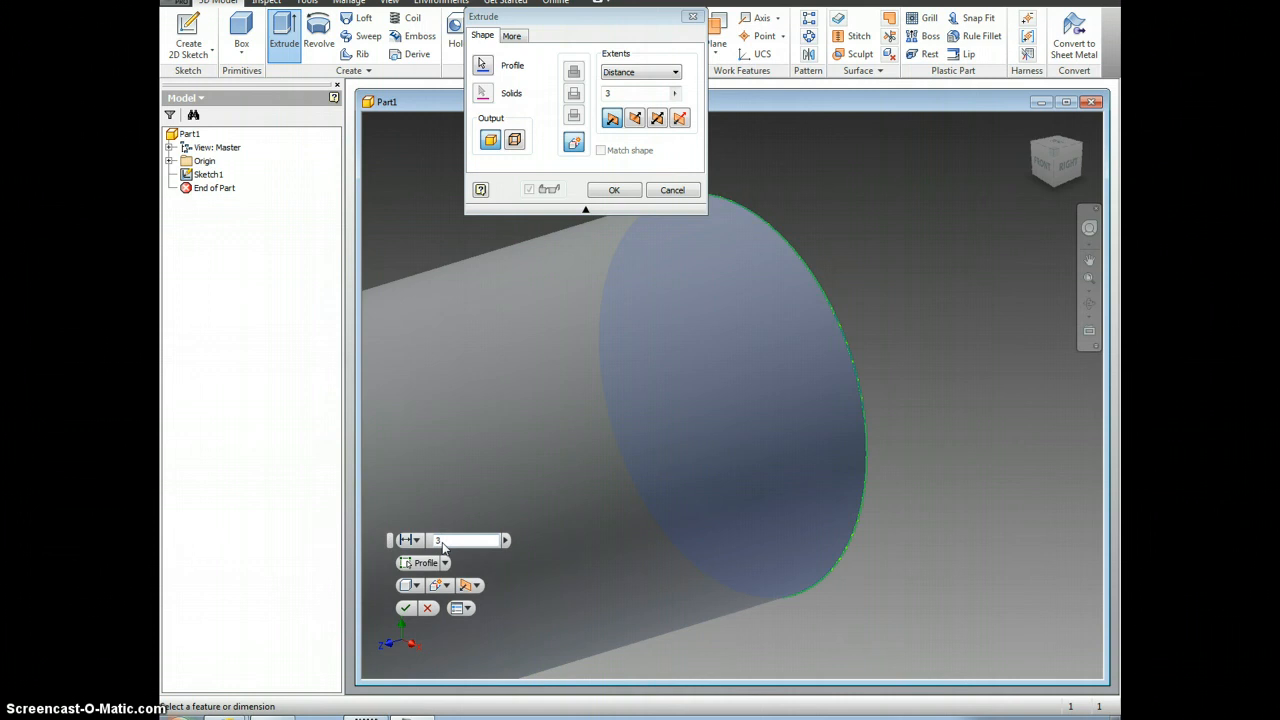
pyautogui.click(614, 190)
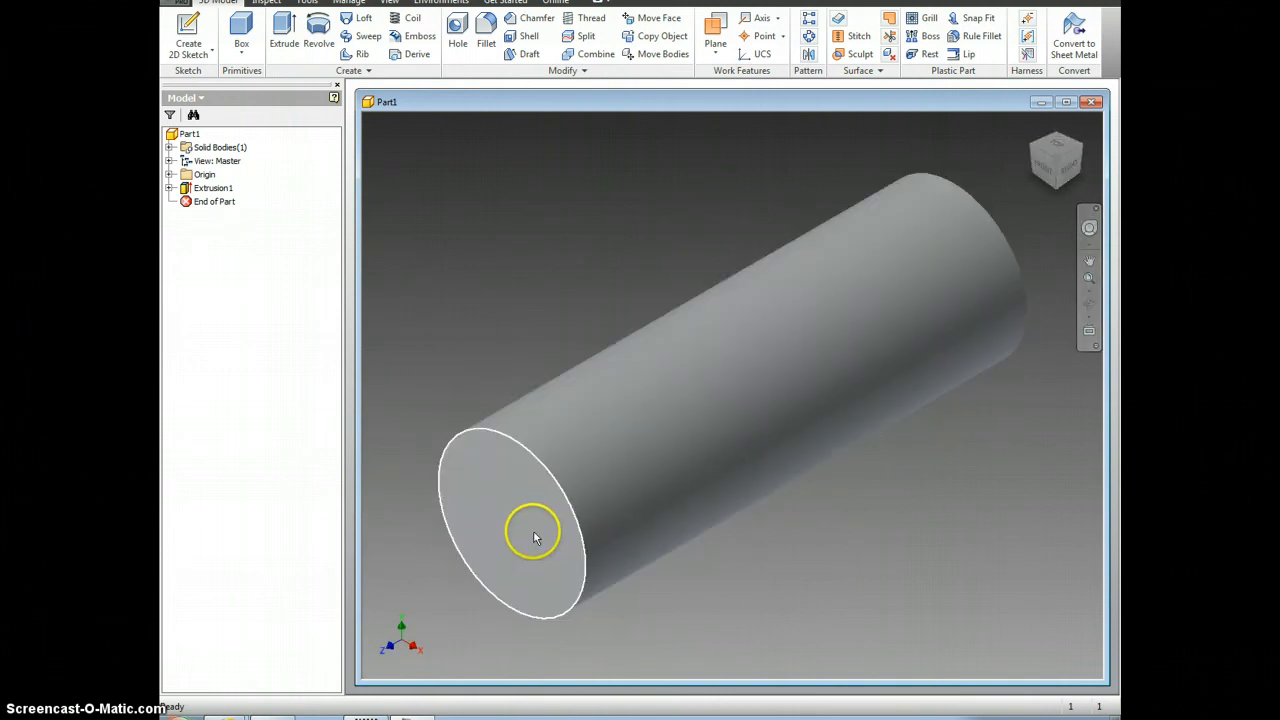
pyautogui.moveTo(560, 502)
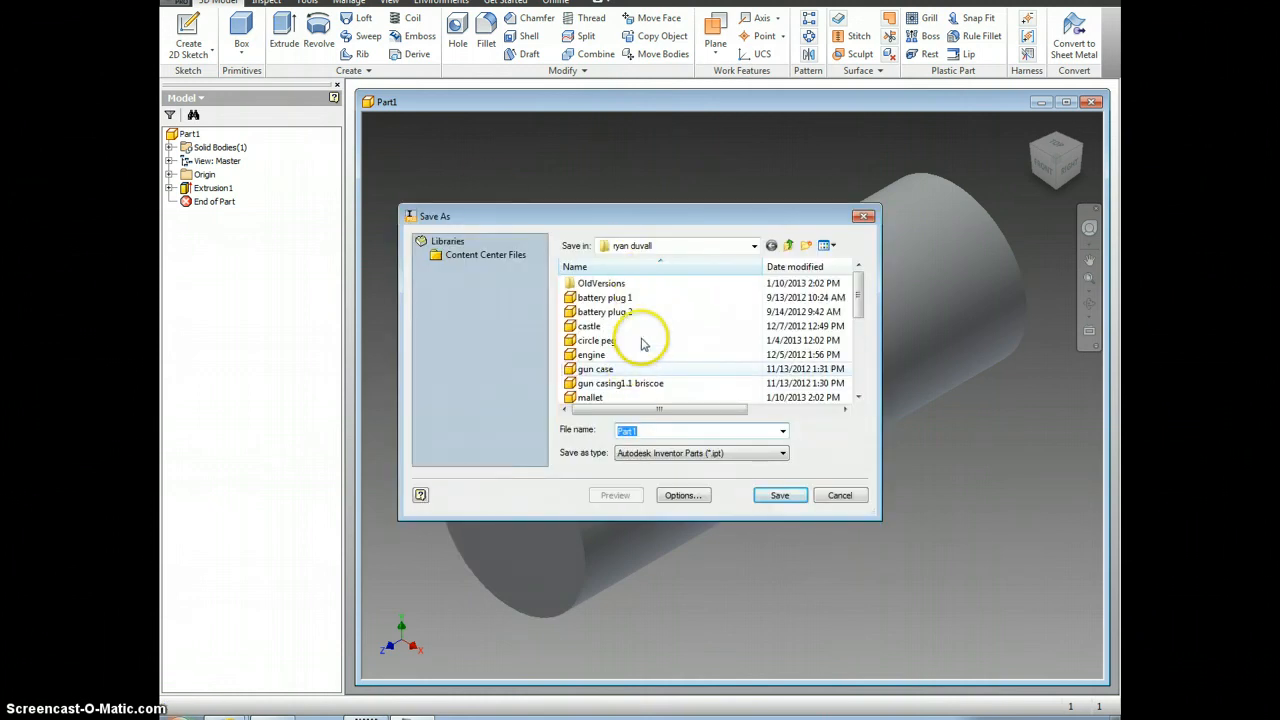
pyautogui.click(656, 430)
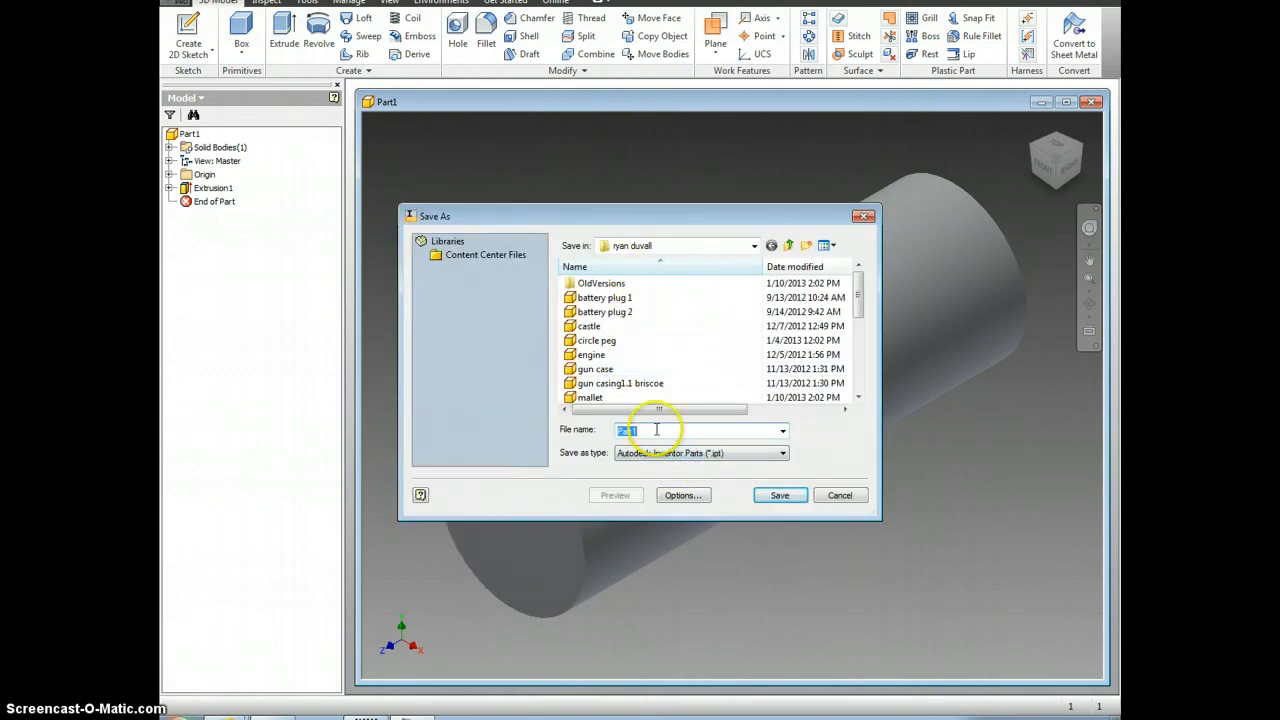